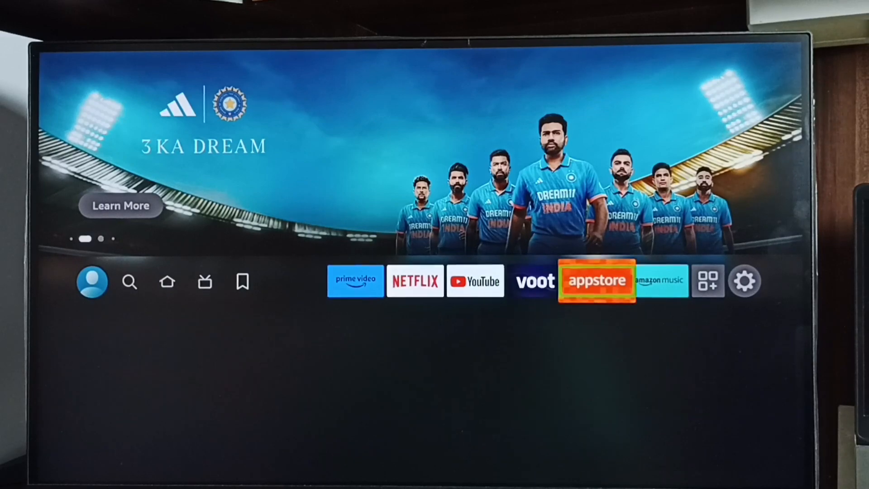
- Move along the home row to the gear icon and open Settings
click(707, 281)
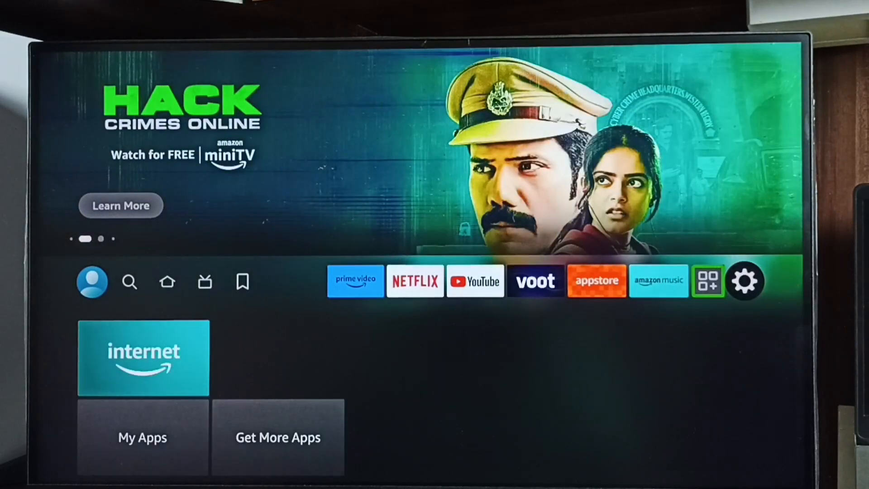
click(744, 281)
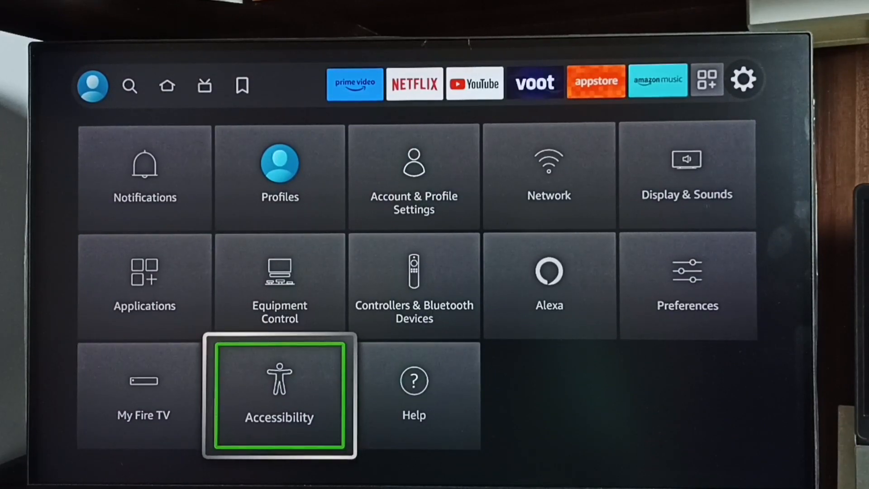
- Open Accessibility > VoiceView and turn VoiceView off, confirming Turn Off
click(278, 395)
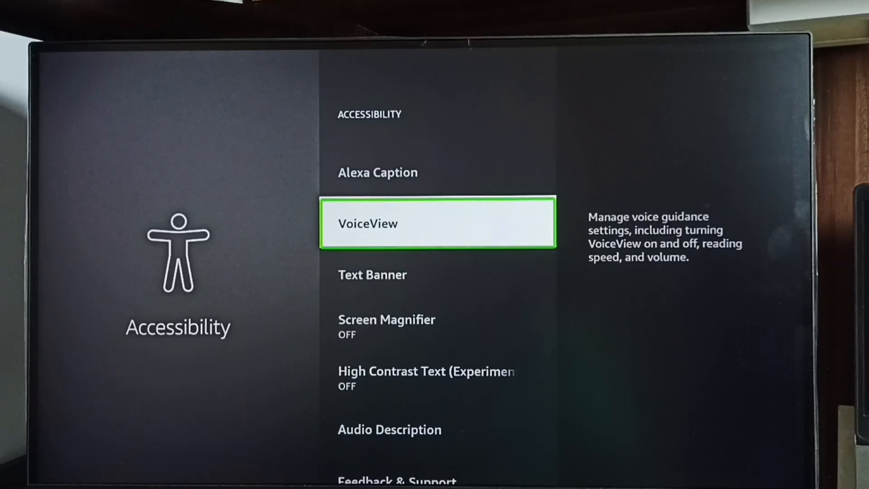
click(437, 223)
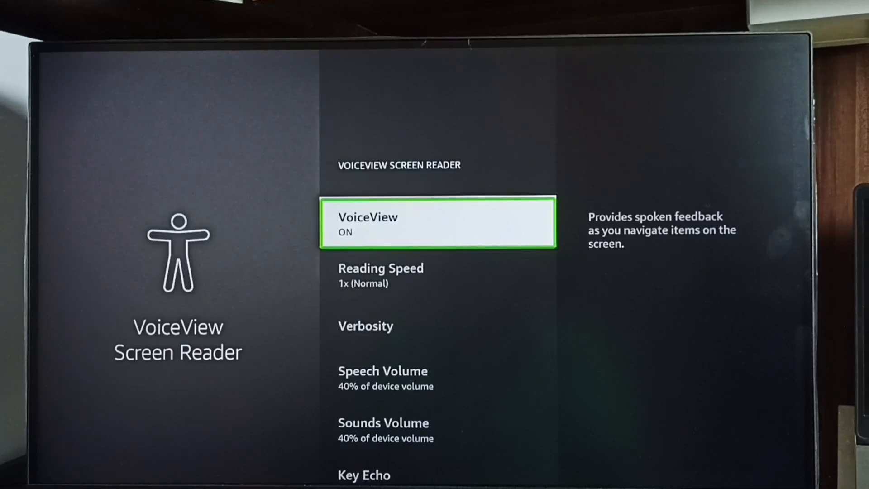
click(437, 223)
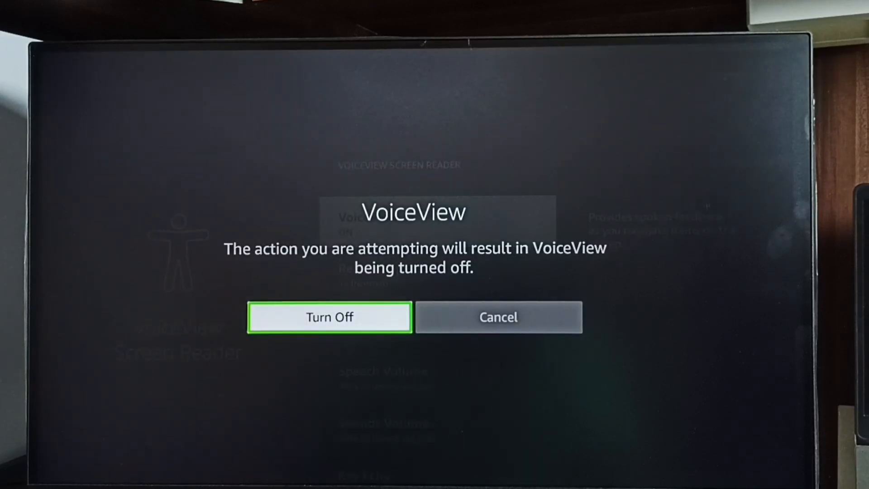
click(329, 316)
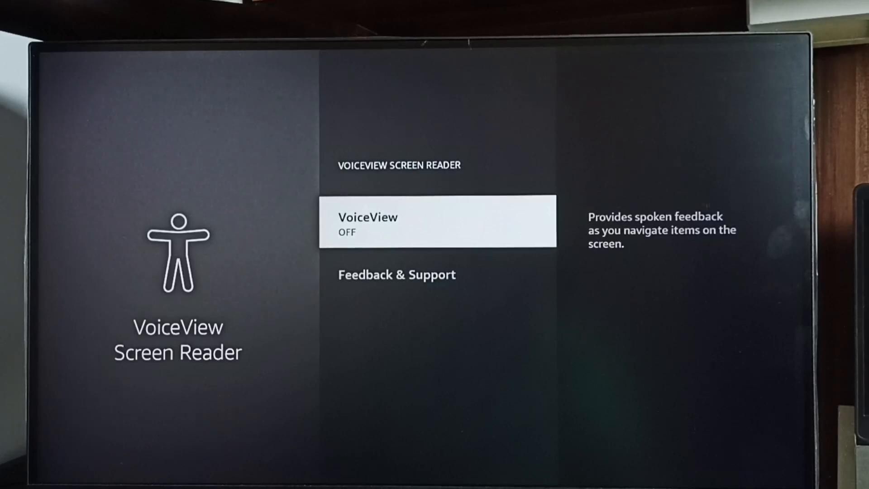
- Select the VoiceView (OFF) row to switch the screen reader to ON
click(437, 223)
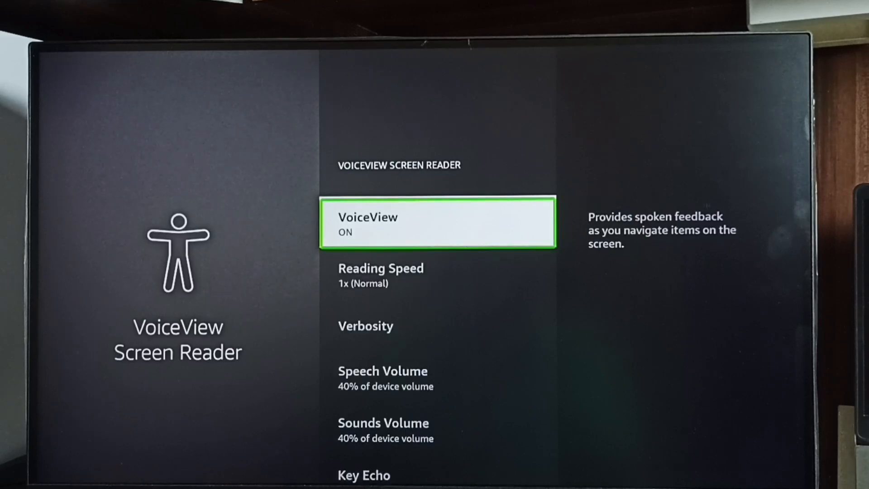